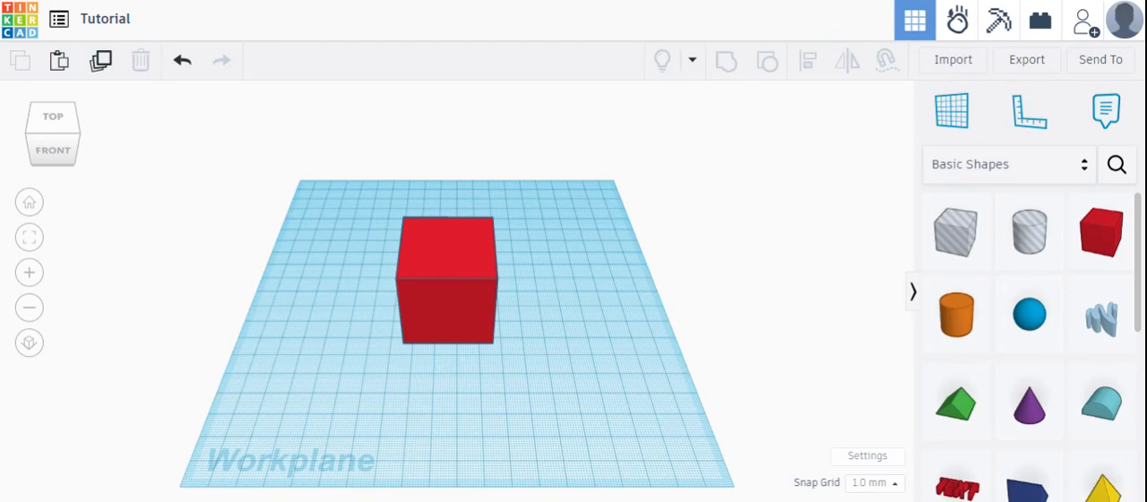
{"action": "mouse_move", "coordinate": [486, 279]}
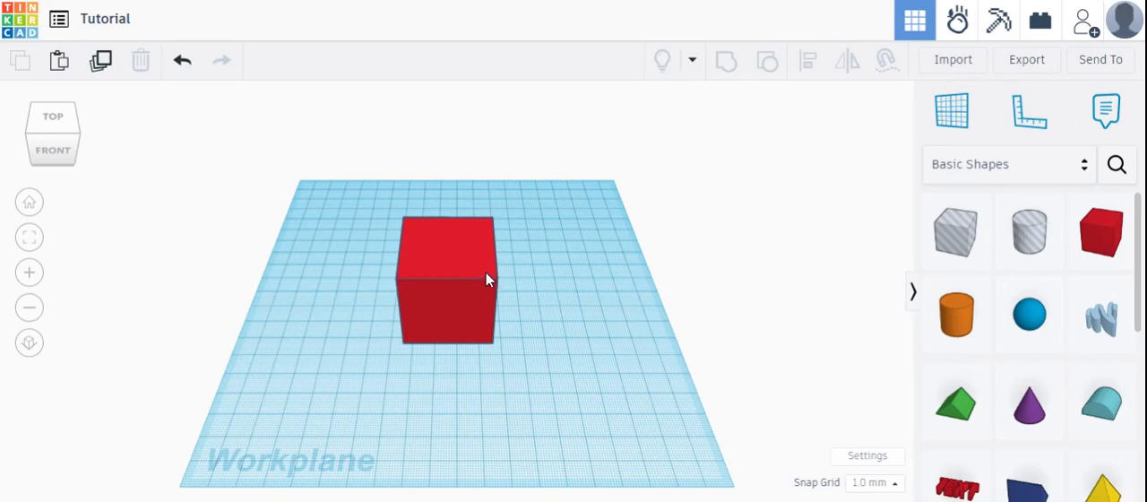
- Select the red box to show its 20 by 20 by 20 shape properties
{"action": "left_click", "coordinate": [446, 278]}
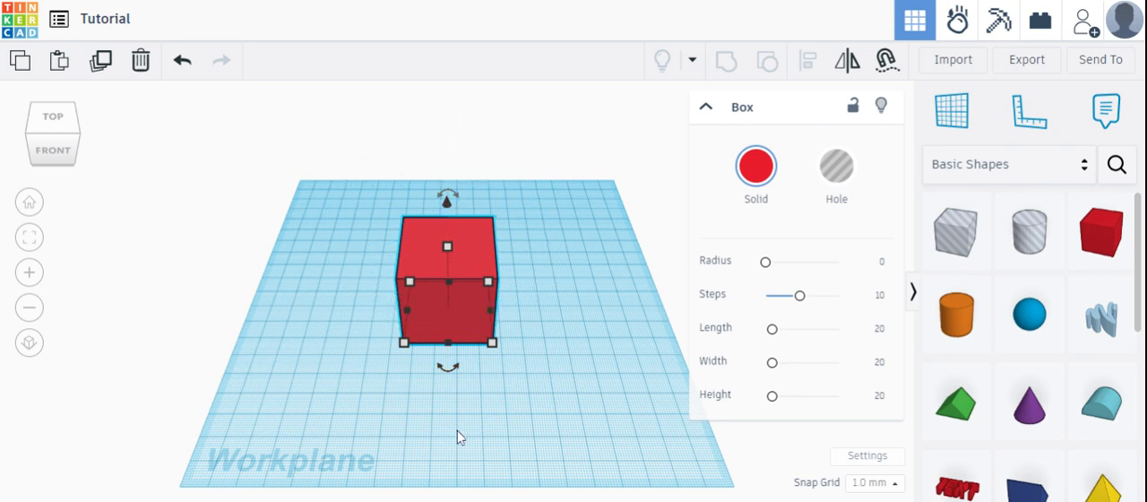
- Snap-rotate the box about its vertical axis through -22.5°, -67.5°, -157.5°, -180°, then back to 0°
{"action": "left_click", "coordinate": [447, 366]}
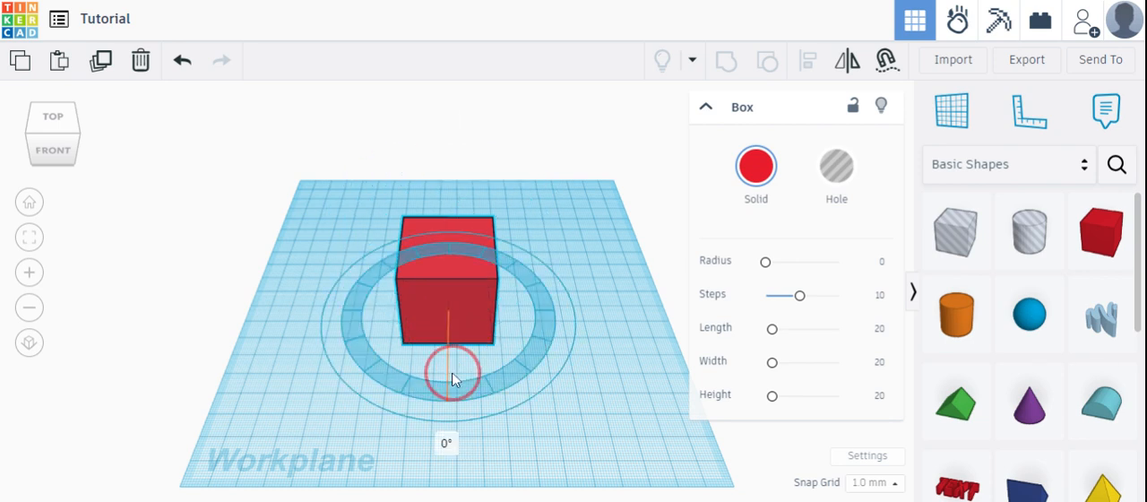
{"action": "left_click_drag", "start_coordinate": [452, 375], "coordinate": [479, 365]}
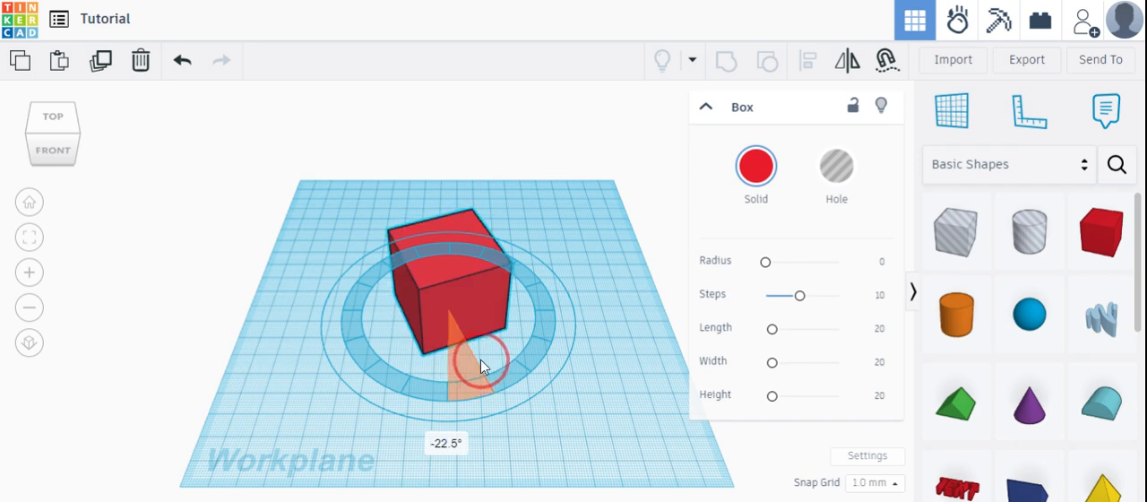
{"action": "left_click_drag", "start_coordinate": [479, 365], "coordinate": [533, 336]}
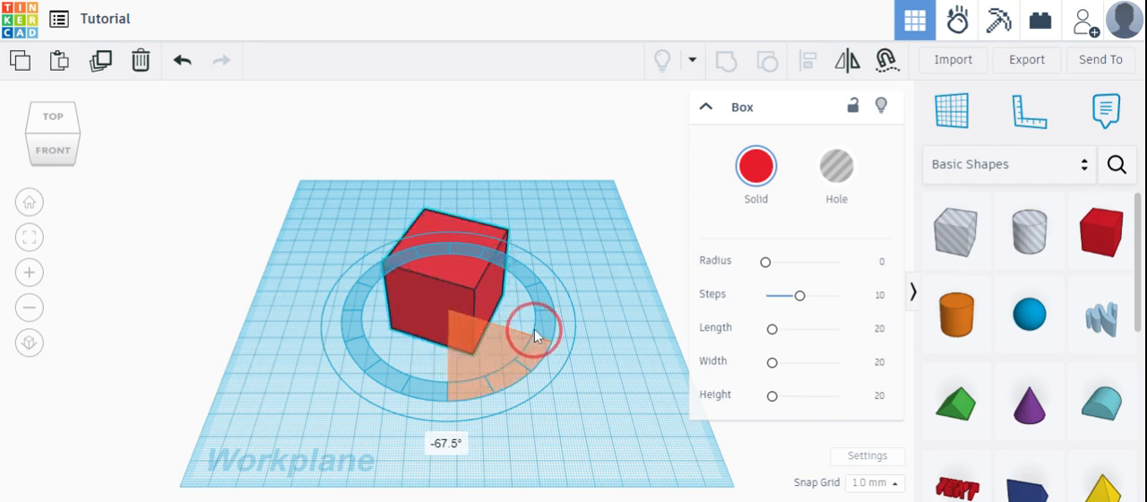
{"action": "left_click_drag", "start_coordinate": [537, 327], "coordinate": [519, 287]}
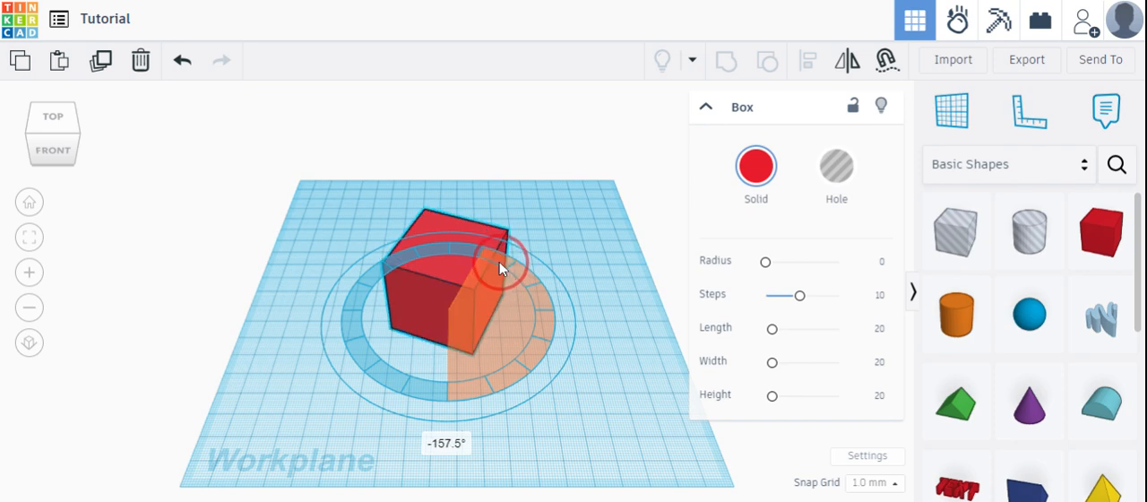
{"action": "left_click_drag", "start_coordinate": [500, 268], "coordinate": [464, 255]}
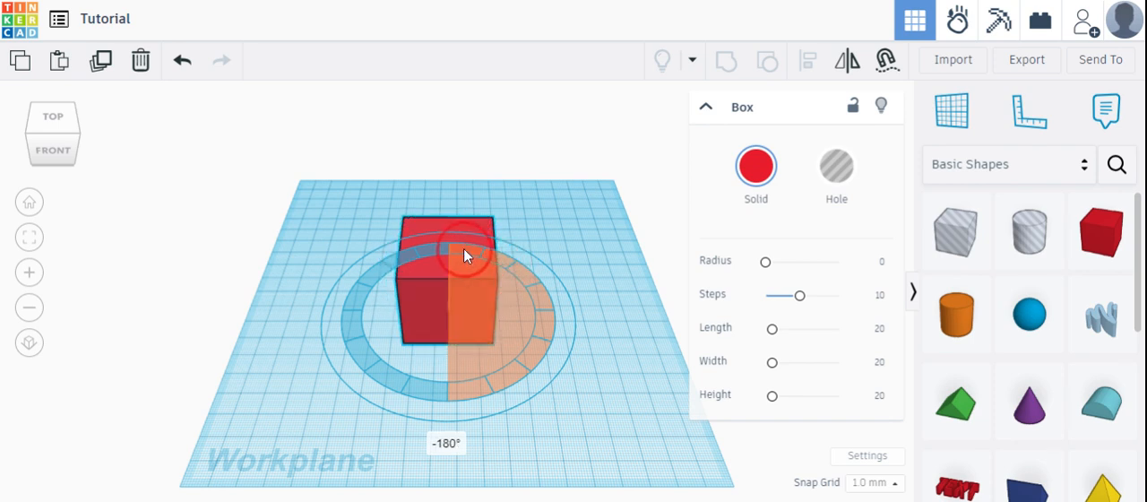
{"action": "left_click_drag", "start_coordinate": [464, 256], "coordinate": [533, 338]}
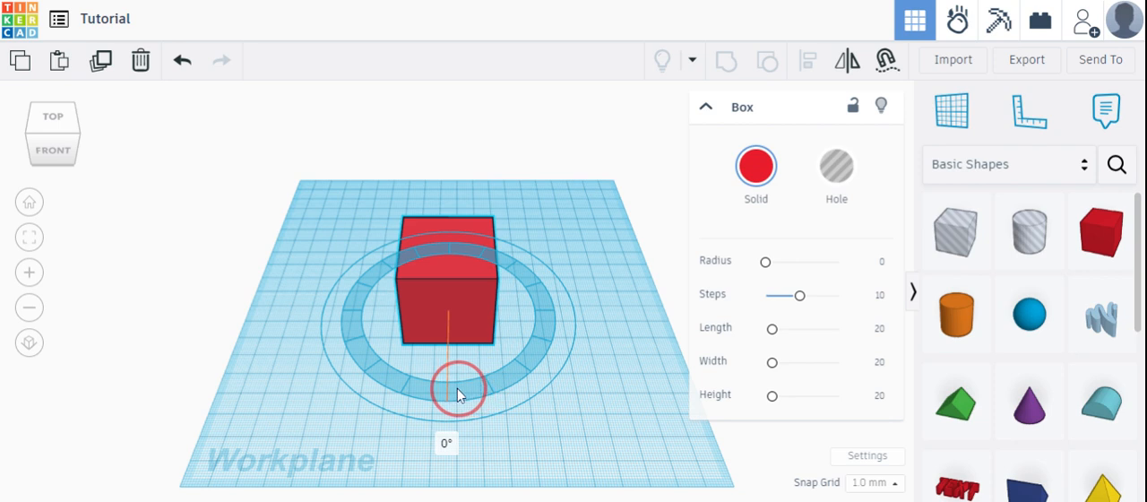
- Snap-rotate the box again through -22.5°, -67.5° and -90°, settling at -22.5°
{"action": "left_click_drag", "start_coordinate": [458, 389], "coordinate": [490, 383]}
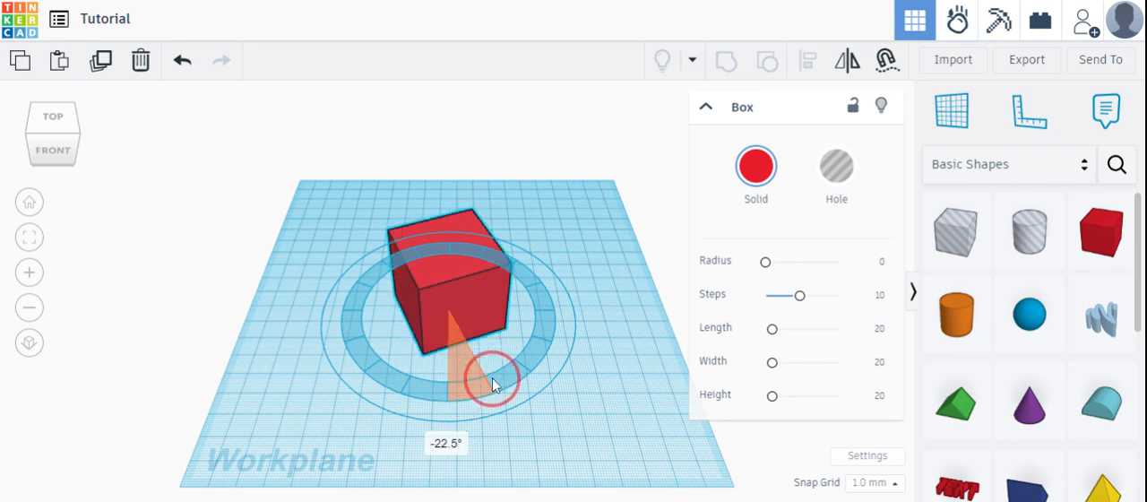
{"action": "left_click_drag", "start_coordinate": [491, 380], "coordinate": [466, 381]}
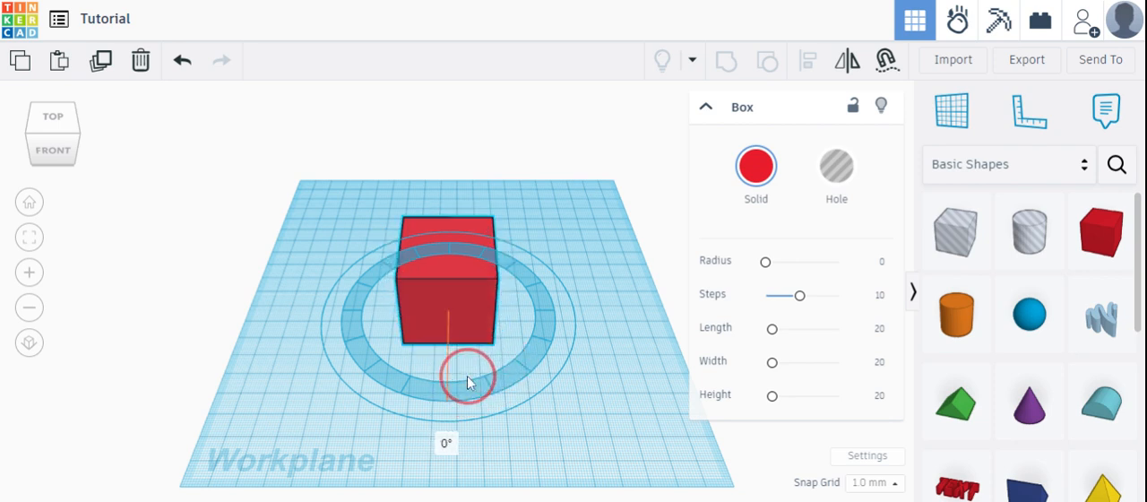
{"action": "left_click_drag", "start_coordinate": [466, 380], "coordinate": [488, 372]}
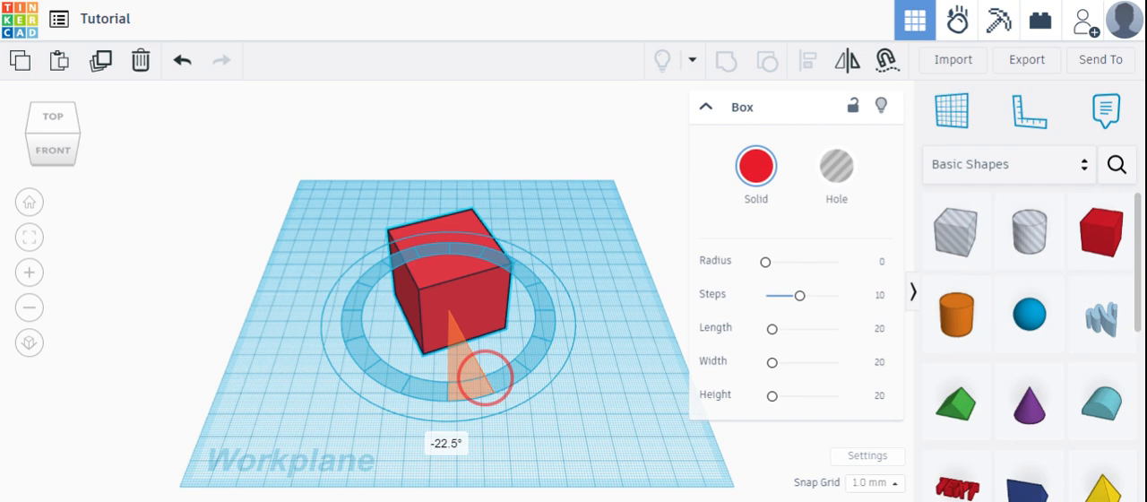
{"action": "left_click_drag", "start_coordinate": [488, 377], "coordinate": [519, 348]}
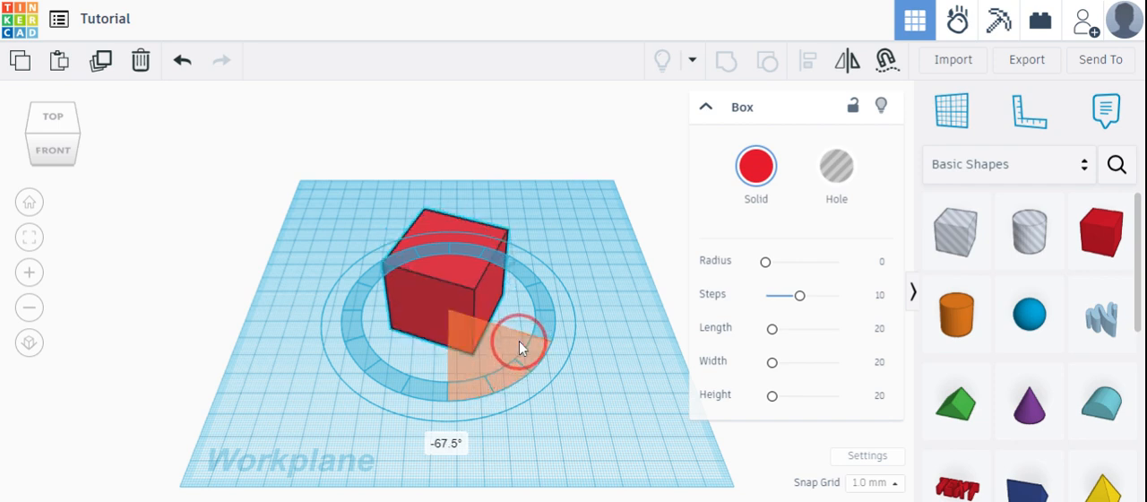
{"action": "left_click_drag", "start_coordinate": [523, 348], "coordinate": [526, 321]}
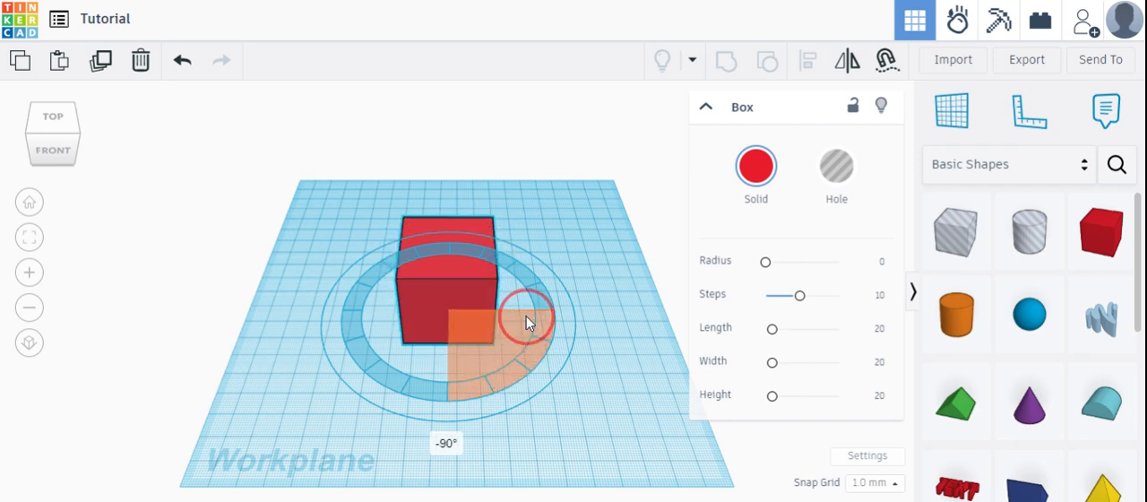
{"action": "left_click_drag", "start_coordinate": [529, 321], "coordinate": [521, 338]}
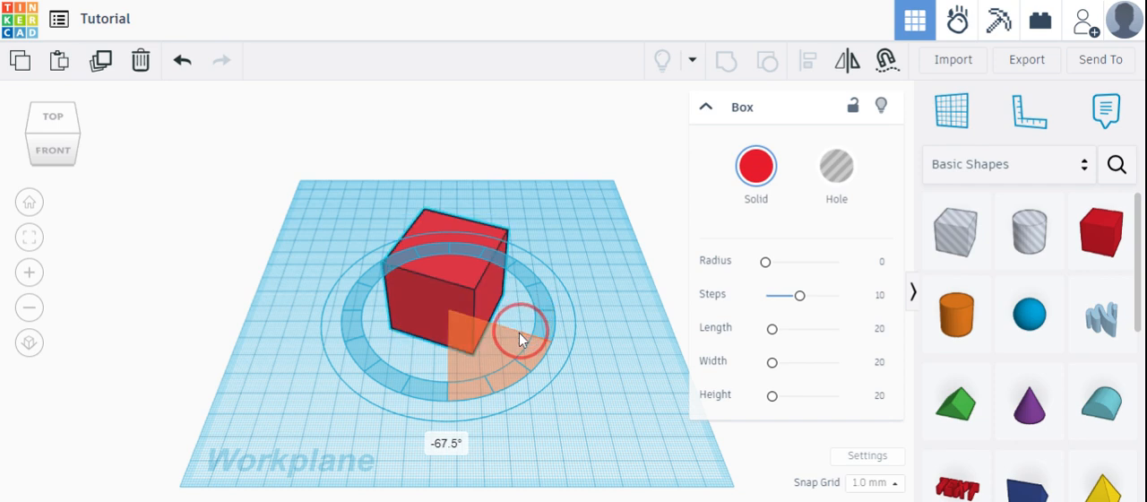
{"action": "left_click_drag", "start_coordinate": [520, 339], "coordinate": [484, 385]}
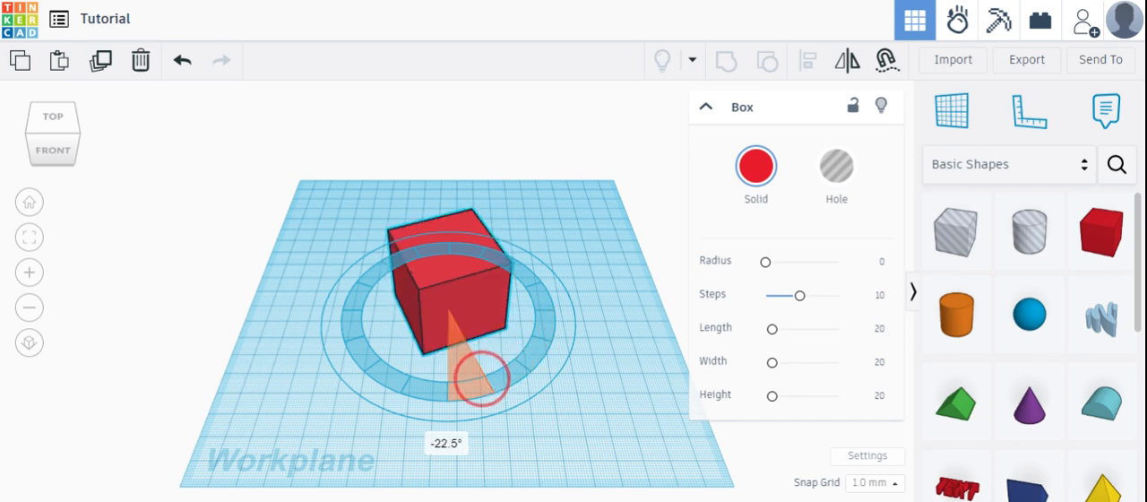
- Free-rotate the box to -22° and -115°, then return it to 0°
{"action": "left_click_drag", "start_coordinate": [479, 381], "coordinate": [515, 444]}
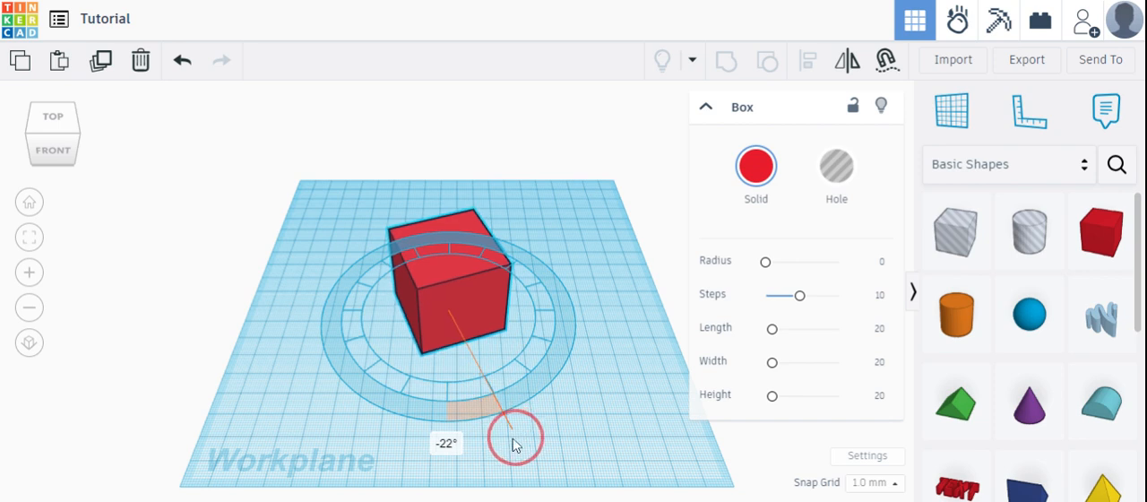
{"action": "left_click_drag", "start_coordinate": [515, 443], "coordinate": [591, 259]}
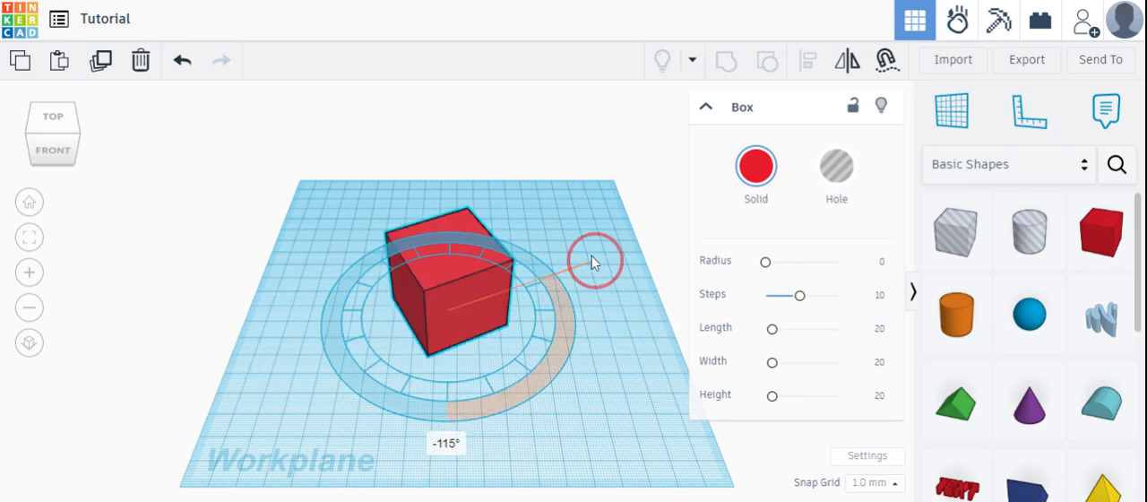
{"action": "left_click_drag", "start_coordinate": [591, 259], "coordinate": [605, 439]}
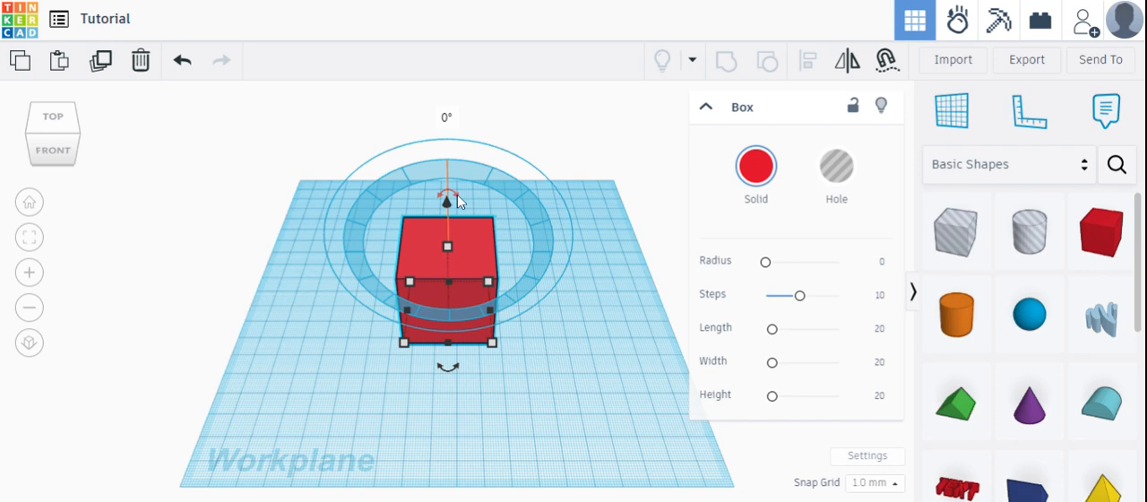
- Tilt the box on the second axis through -67.5°, -157.5°, -45°, -112.5°, ending at a free 2°
{"action": "left_click_drag", "start_coordinate": [446, 192], "coordinate": [524, 235]}
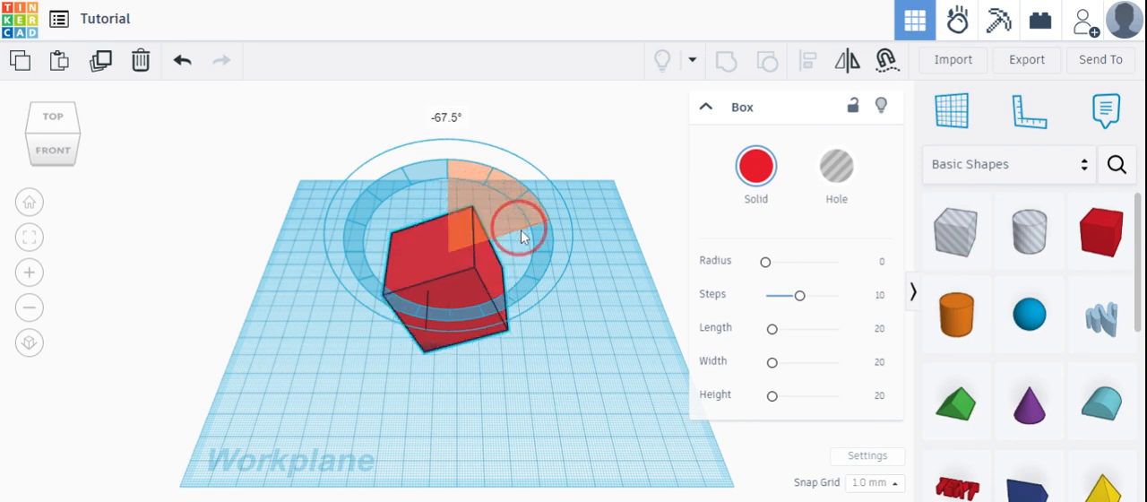
{"action": "left_click_drag", "start_coordinate": [524, 236], "coordinate": [474, 291]}
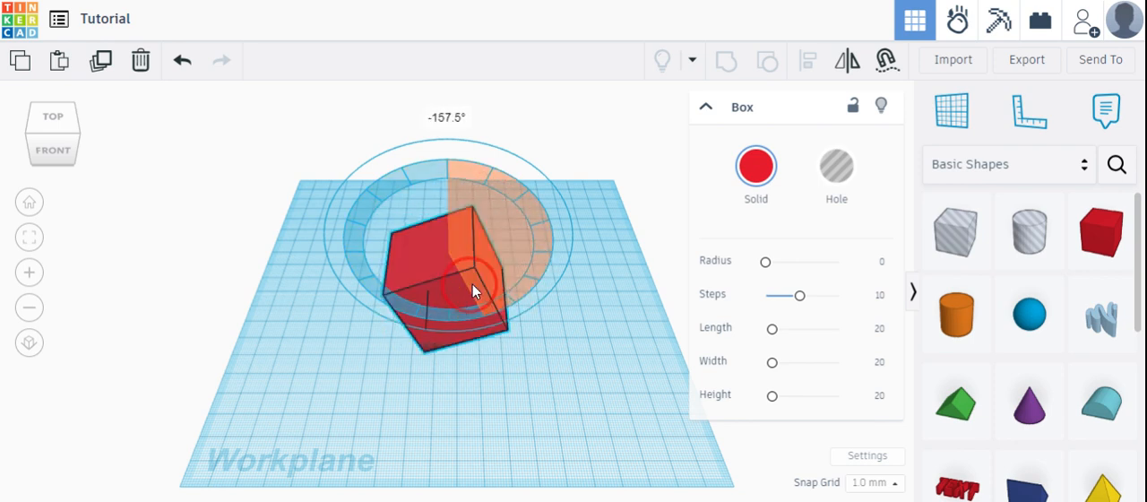
{"action": "left_click_drag", "start_coordinate": [475, 287], "coordinate": [446, 166]}
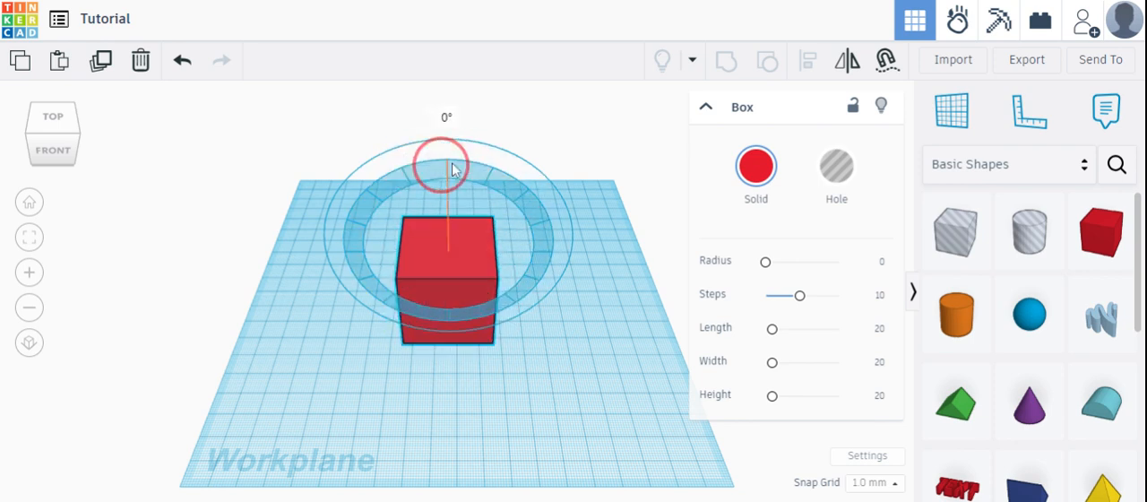
{"action": "left_click_drag", "start_coordinate": [445, 171], "coordinate": [524, 210]}
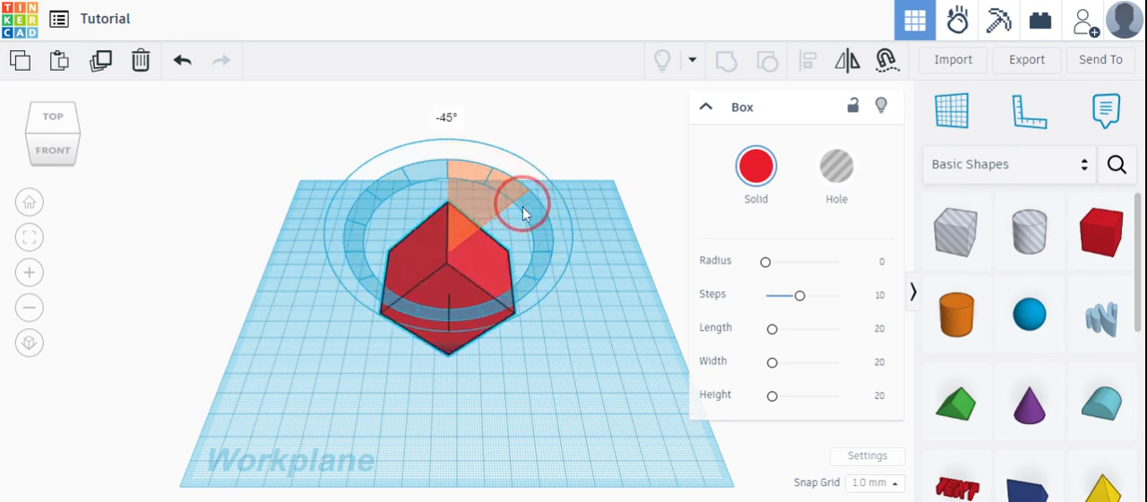
{"action": "left_click_drag", "start_coordinate": [524, 210], "coordinate": [524, 296]}
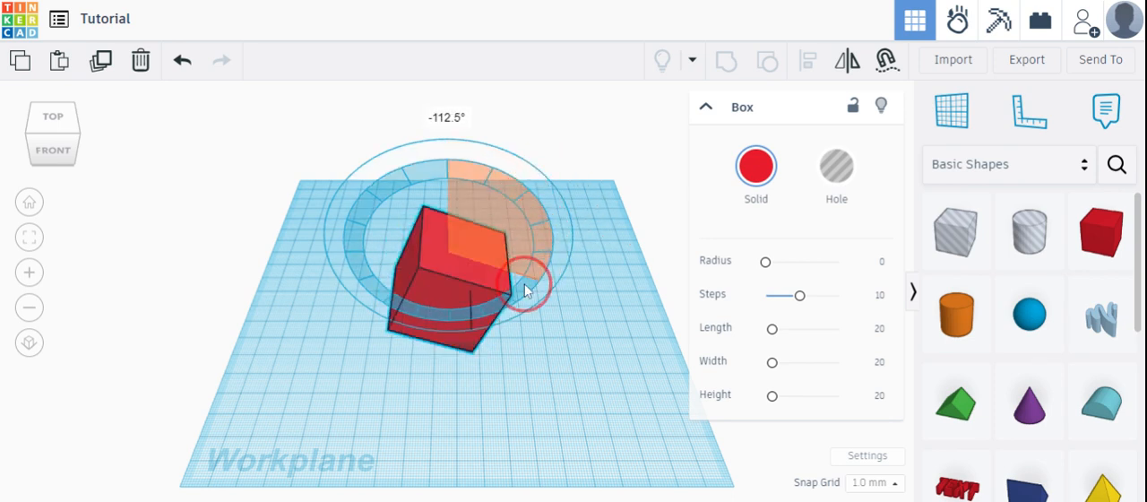
{"action": "left_click_drag", "start_coordinate": [524, 290], "coordinate": [515, 206]}
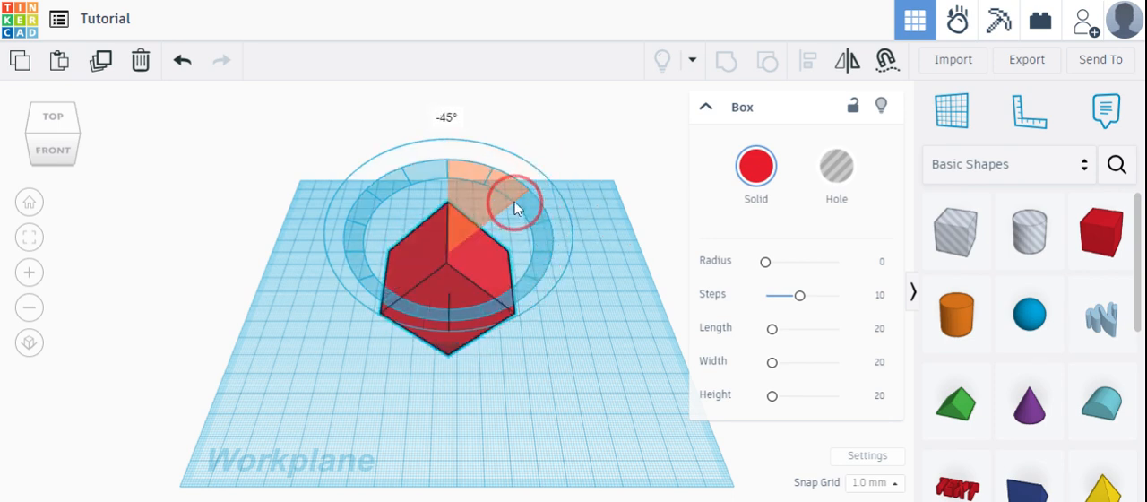
{"action": "left_click_drag", "start_coordinate": [515, 208], "coordinate": [538, 235]}
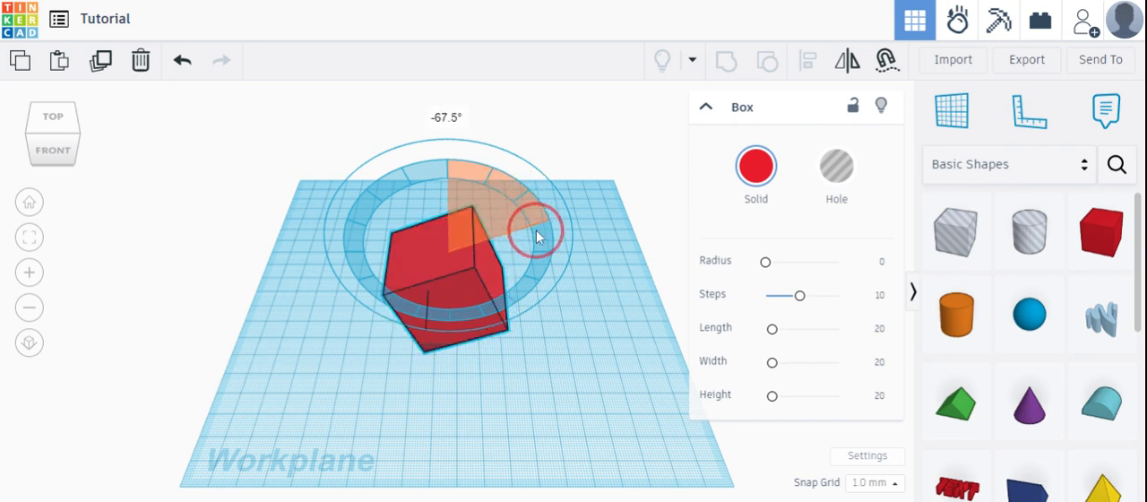
{"action": "left_click_drag", "start_coordinate": [537, 235], "coordinate": [453, 100]}
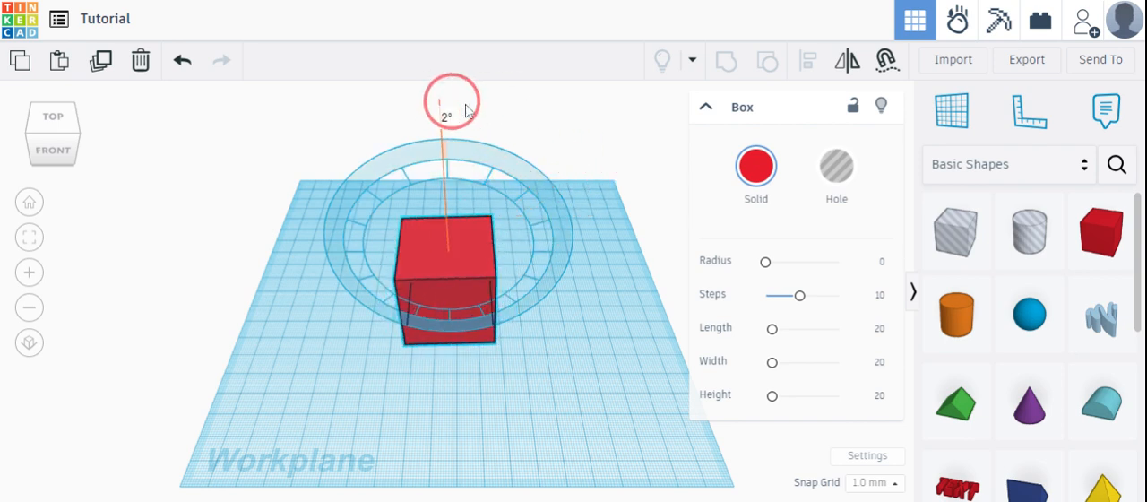